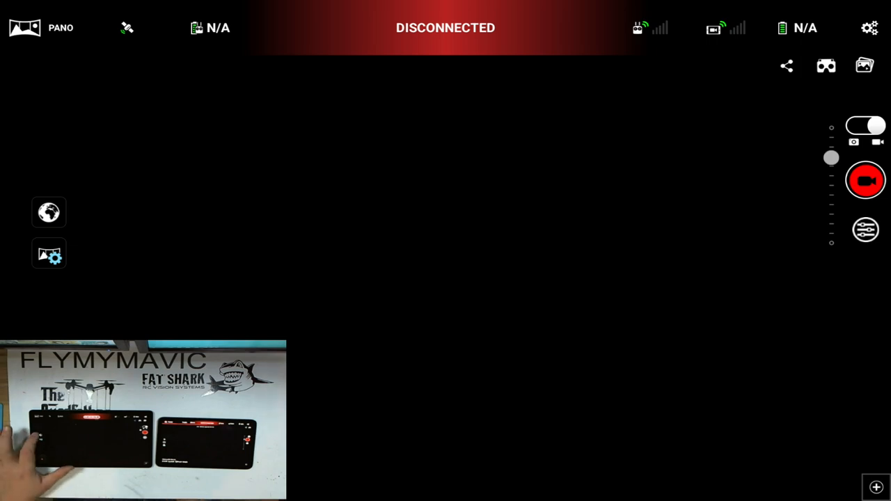
- Review the panorama capture settings: 360° width, 8 columns, 105° height, 4 rows, 1 nadir
click(41, 28)
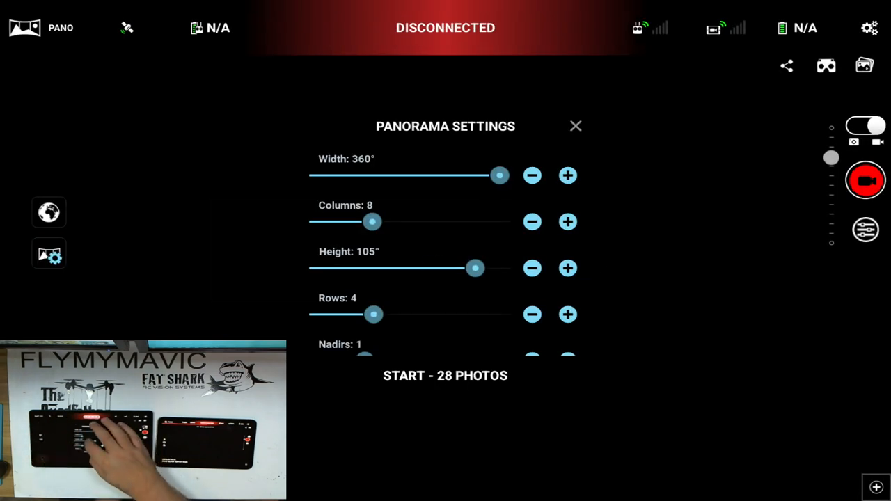
scroll(down, 3)
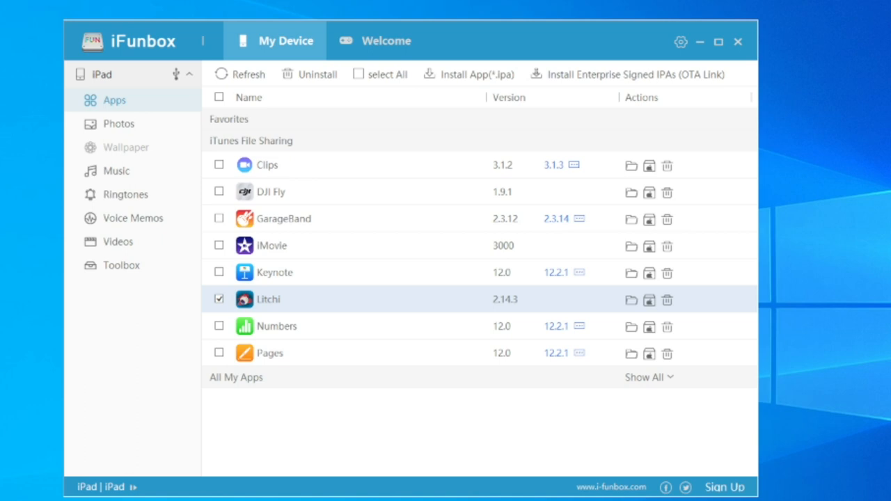
mouse_move(131, 42)
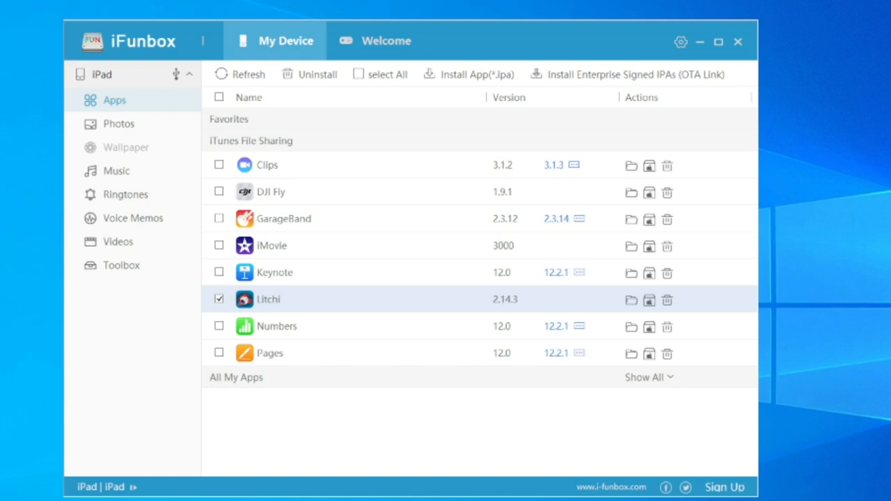
mouse_move(526, 139)
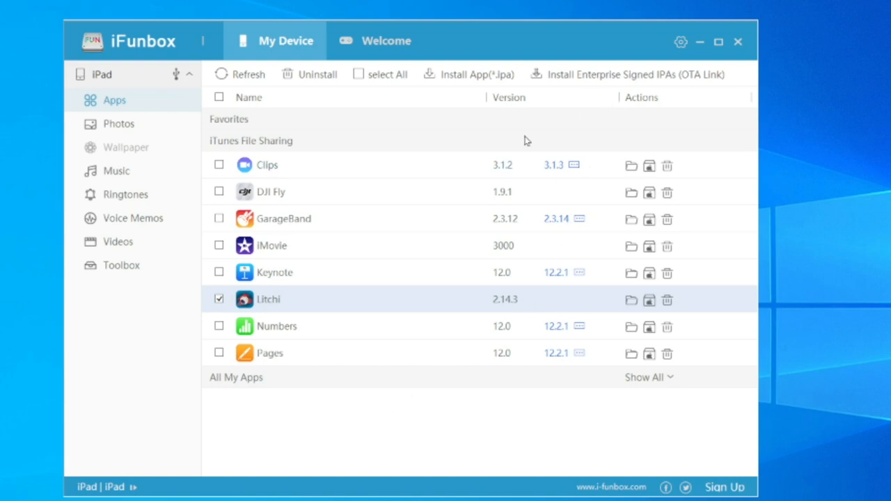
mouse_move(116, 102)
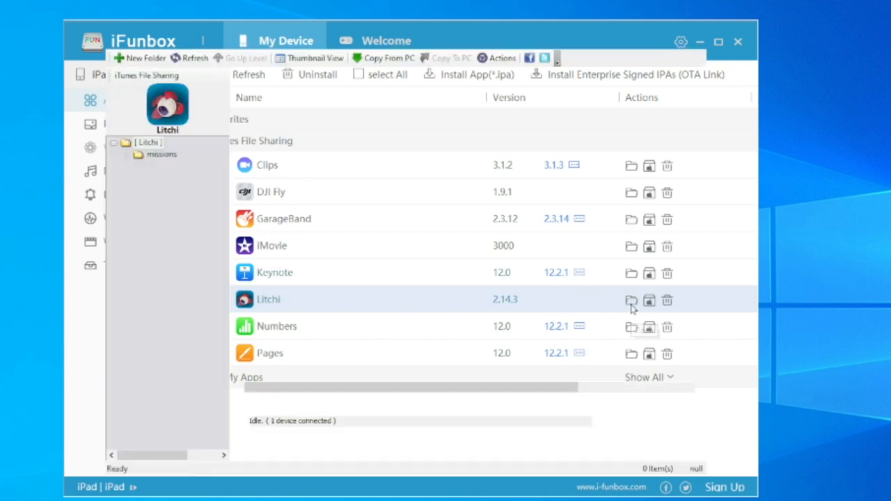
- Copy the first Litchi_pano_cropped_enlarged JPG from Litchi's panoramas folder to the PC
click(630, 300)
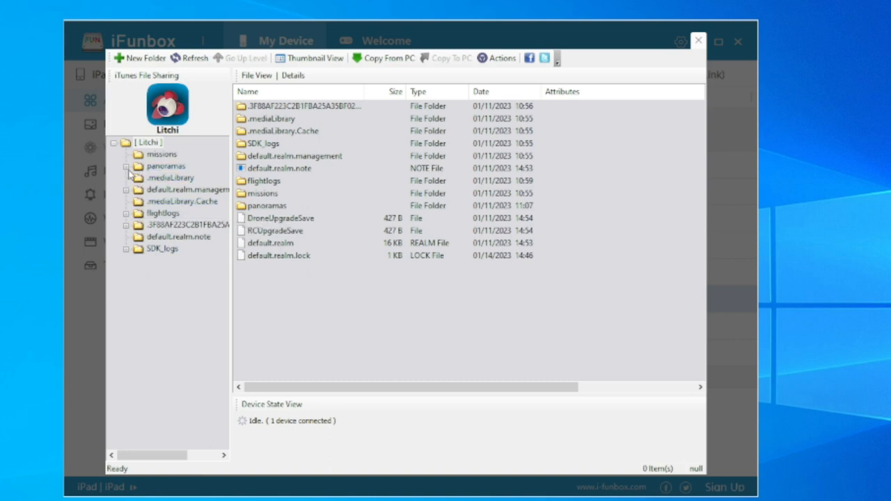
click(131, 167)
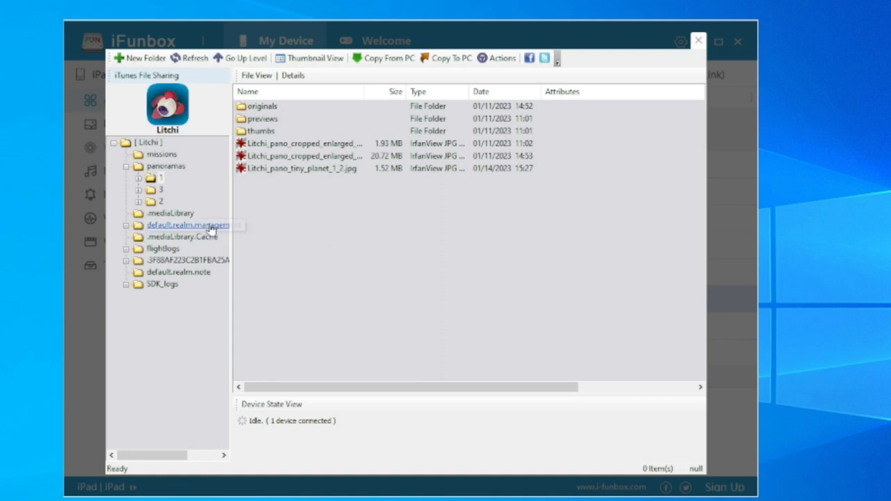
click(309, 143)
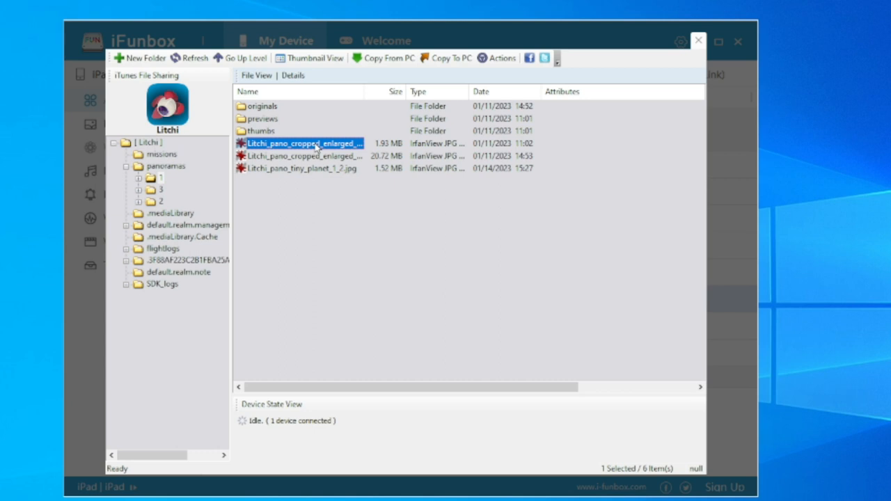
mouse_move(361, 169)
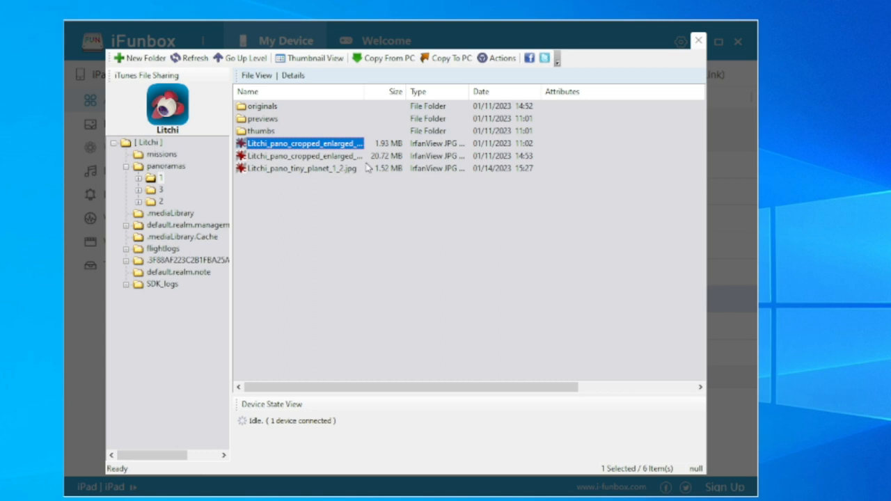
mouse_move(325, 209)
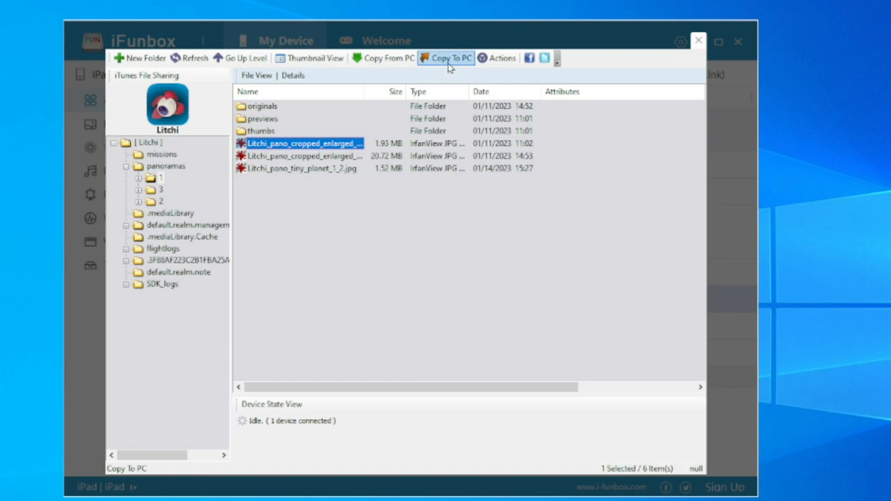
click(452, 58)
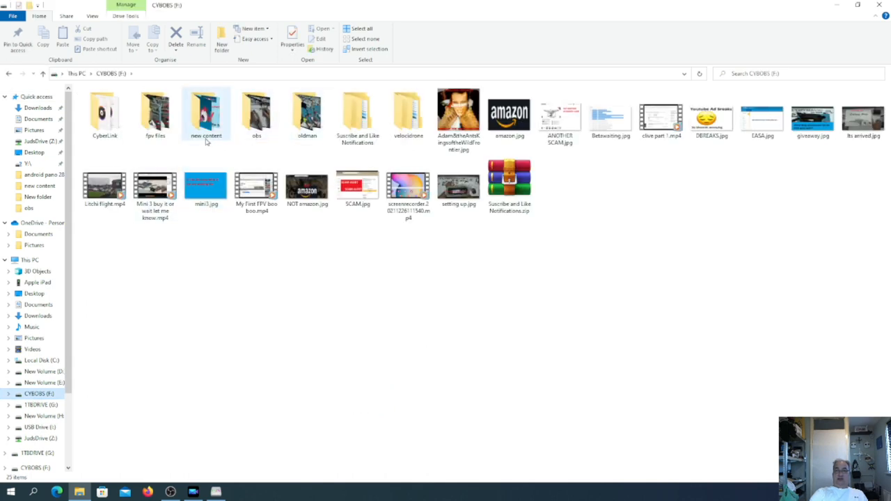
- Open the first panorama from F: > new content > New folder in Paint
double_click(206, 114)
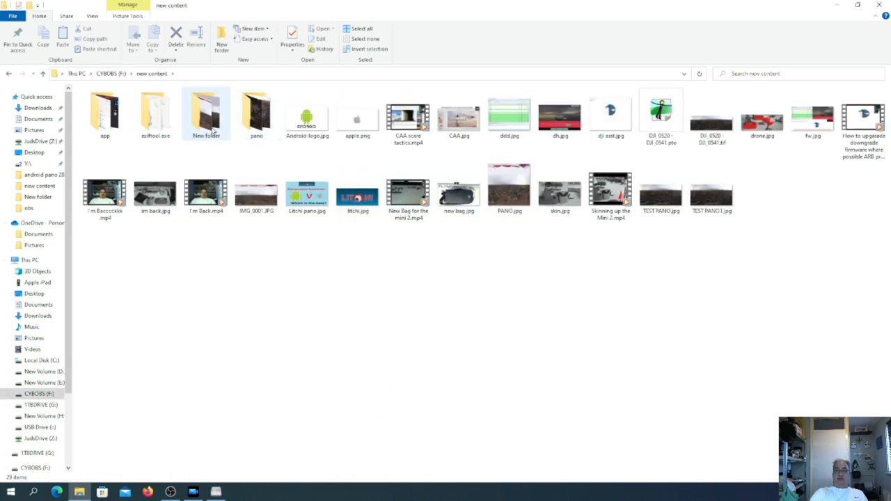
double_click(203, 111)
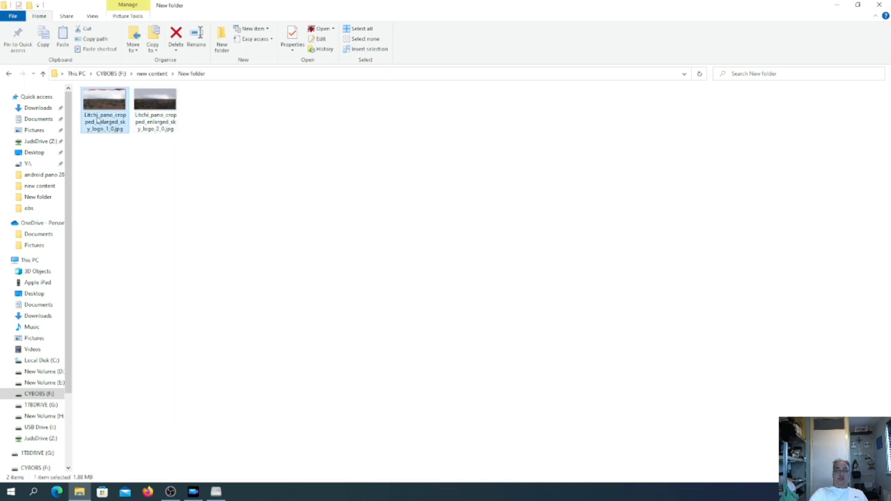
right_click(103, 100)
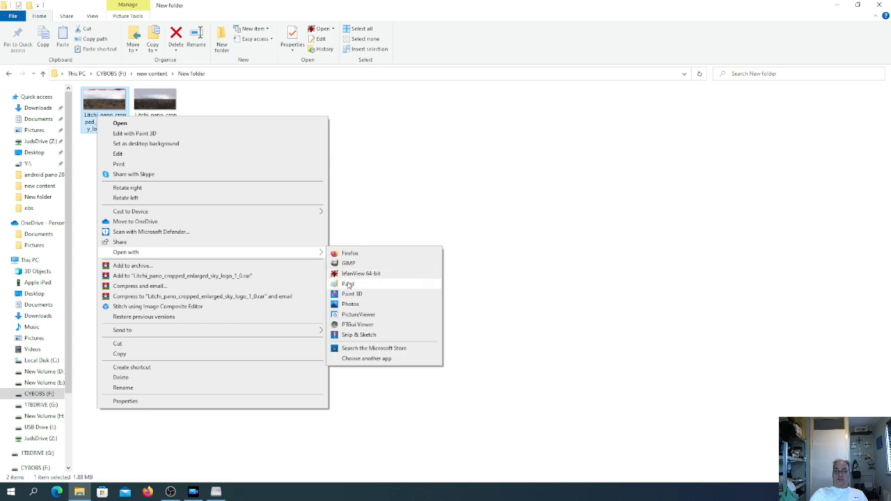
click(348, 282)
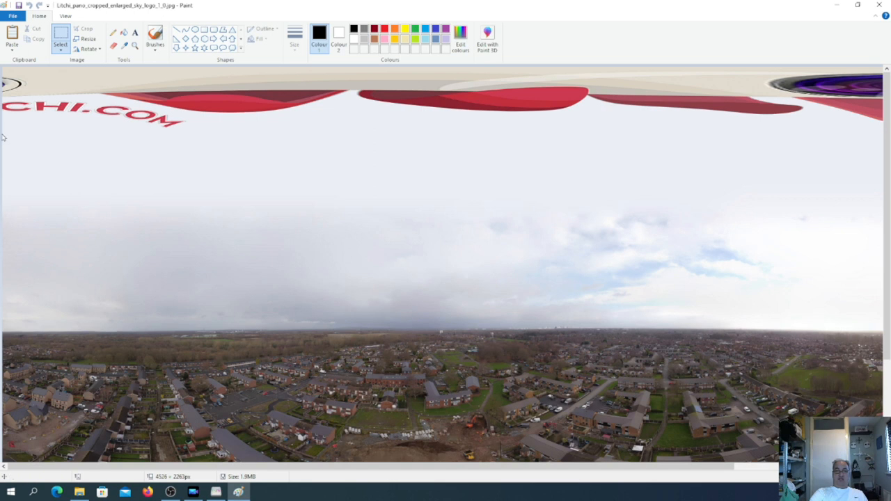
mouse_move(7, 134)
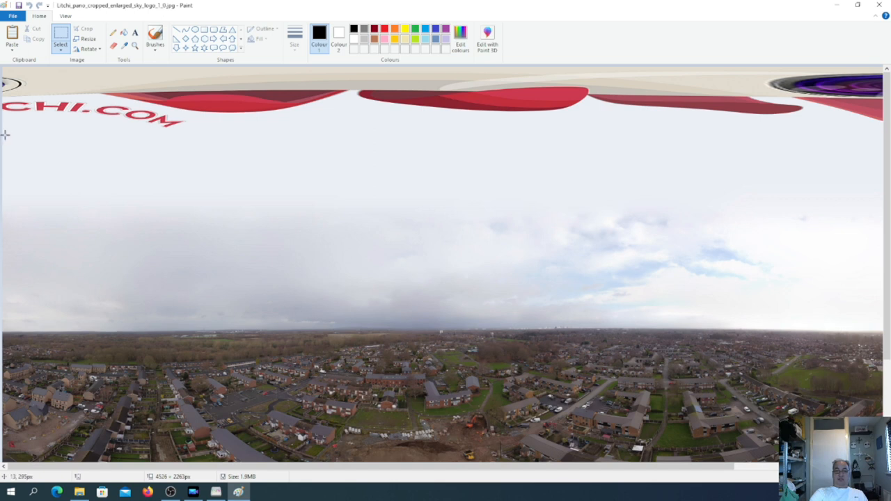
- Cover the red logo band at the top of the panorama with a dragged strip of sky
drag(5, 134, 799, 193)
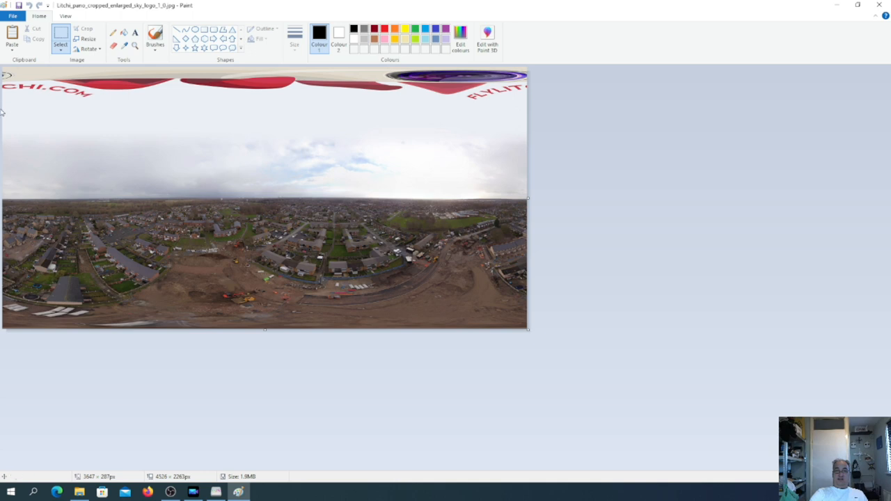
drag(3, 104, 382, 170)
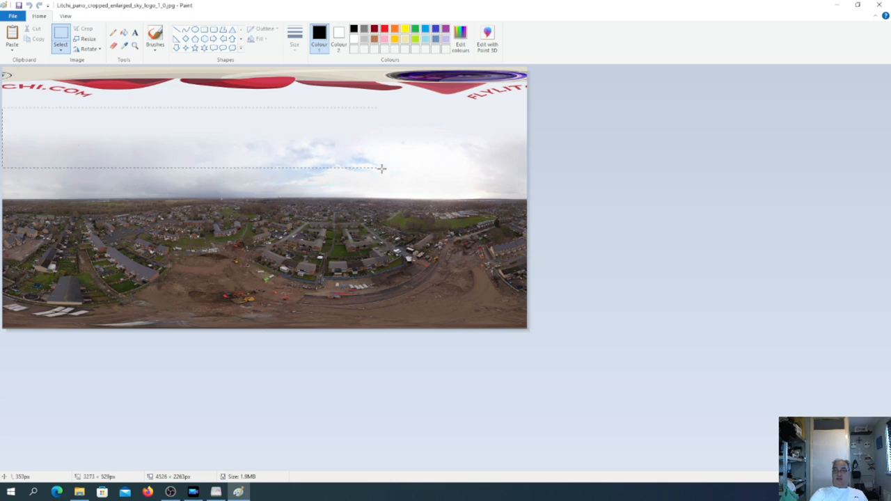
drag(381, 170, 526, 143)
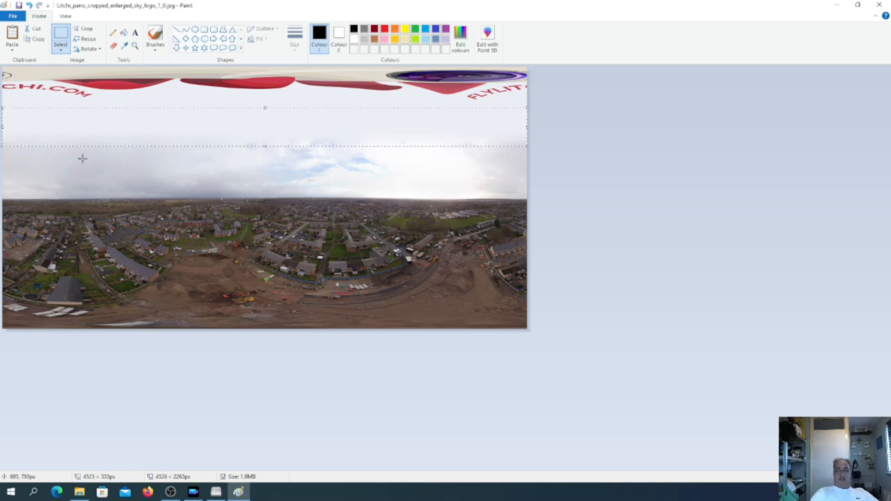
mouse_move(11, 35)
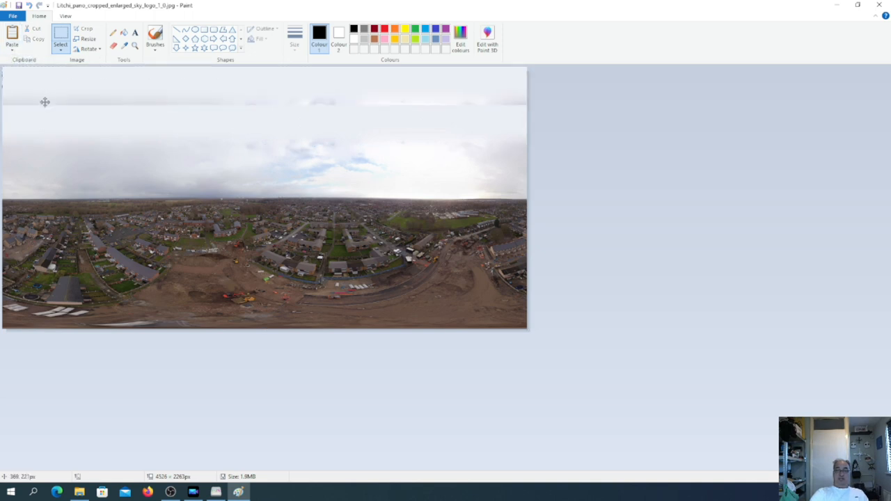
mouse_move(44, 91)
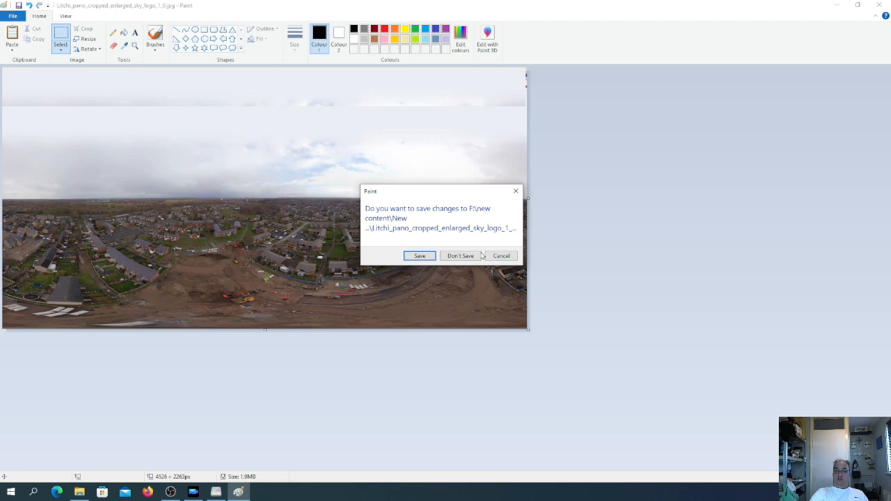
- Save the edited panorama and view the second panorama, now logo-free, in IrfanView
click(461, 256)
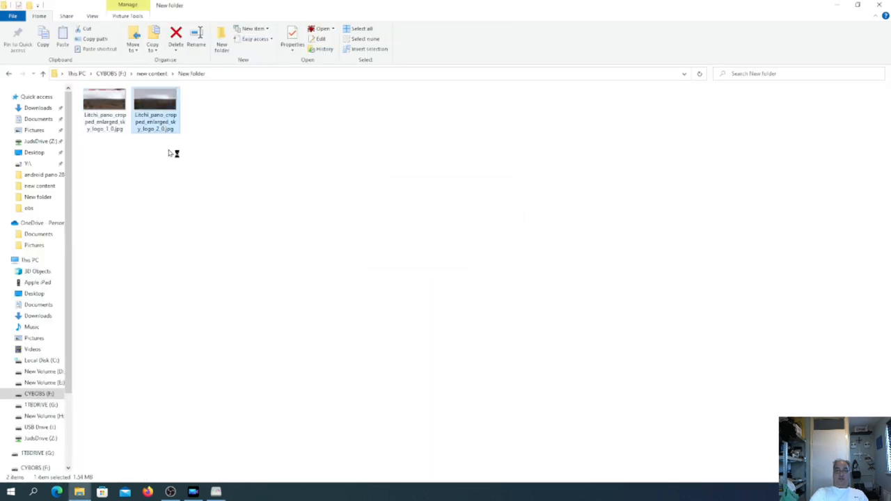
double_click(156, 108)
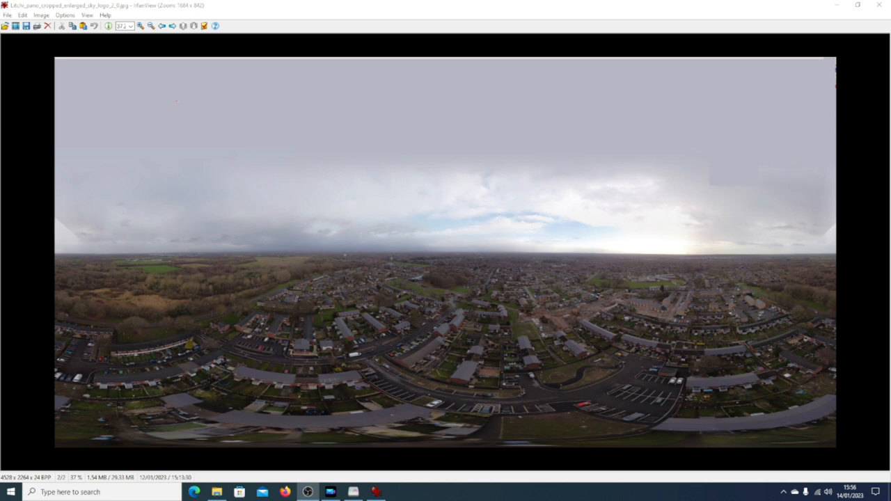
mouse_move(350, 218)
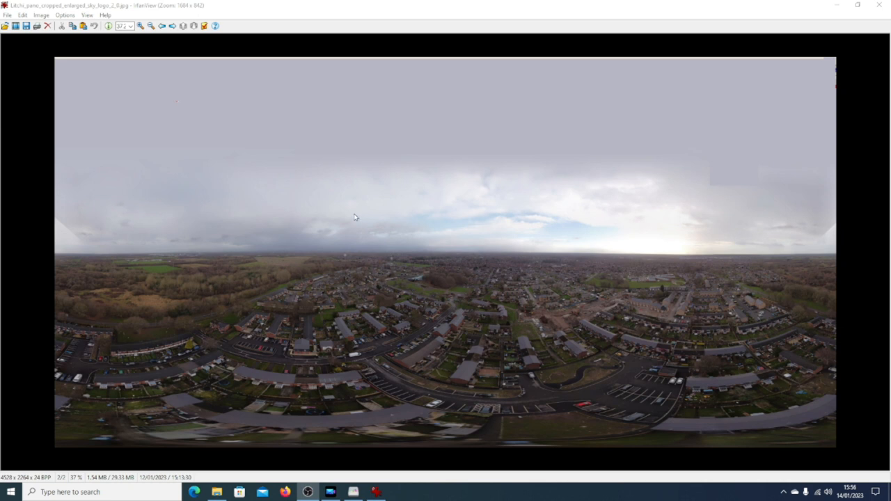
mouse_move(415, 321)
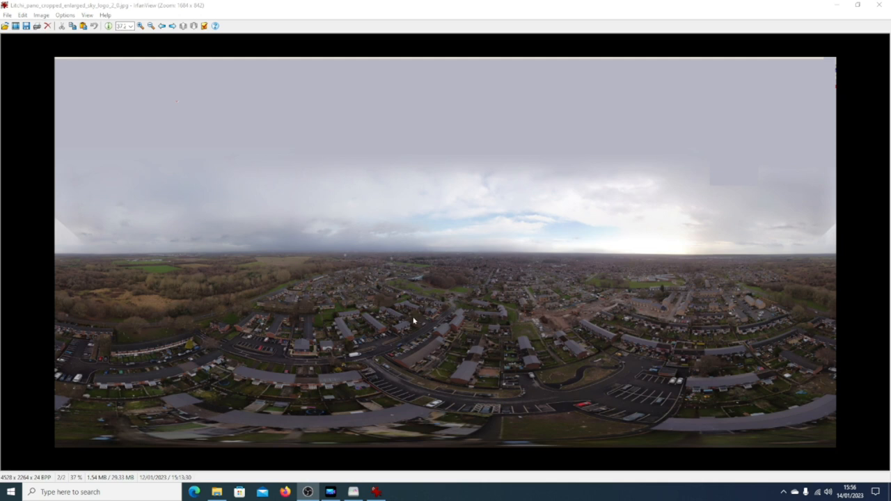